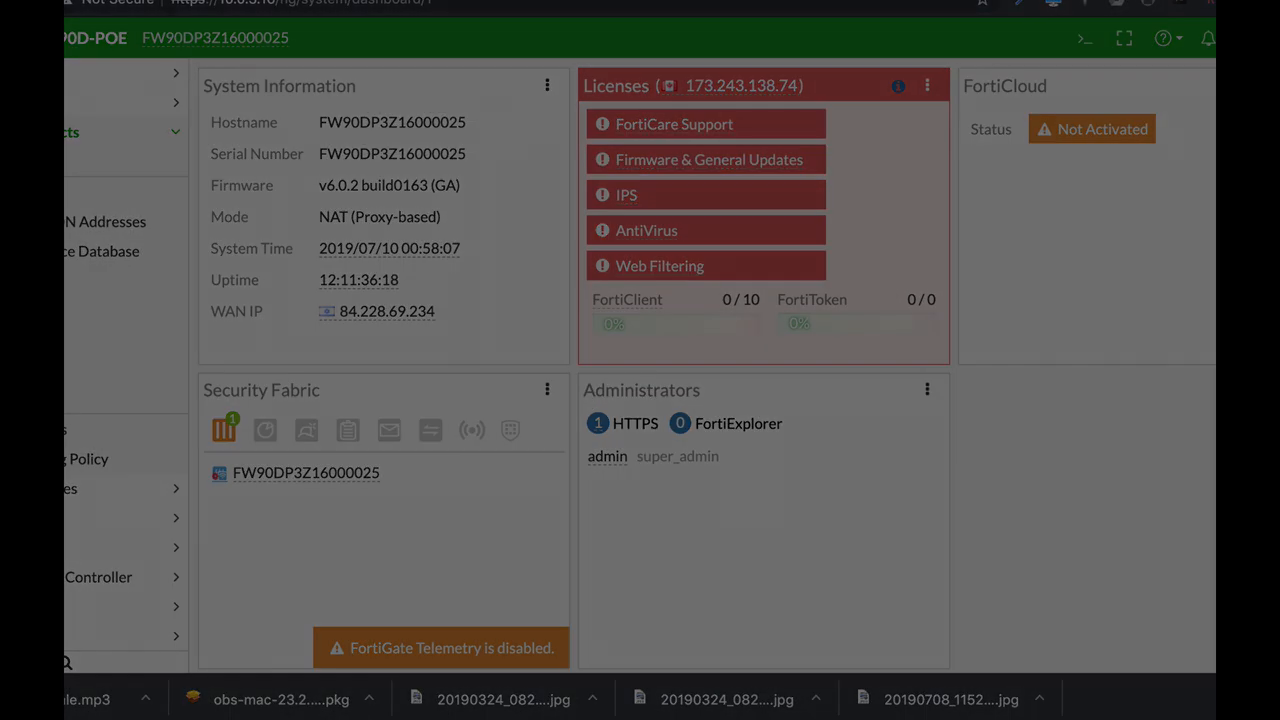
Start a new administrator from the System > Administrators list
click(128, 248)
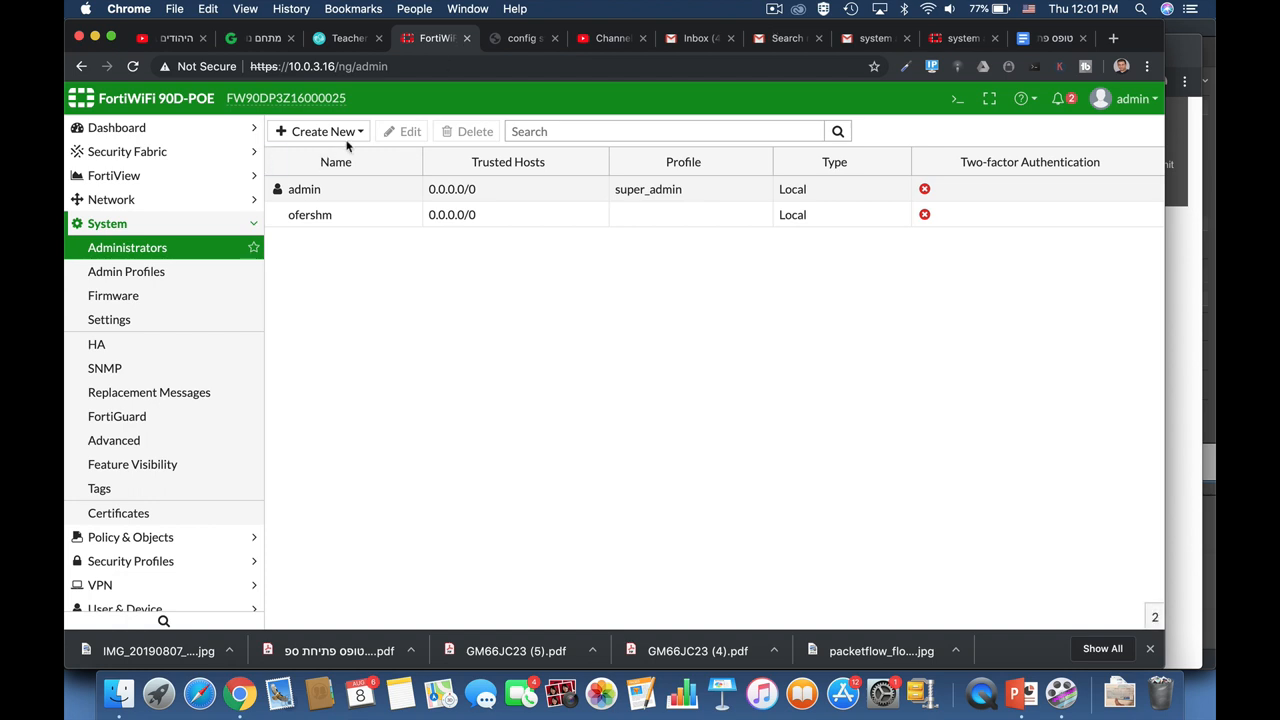
click(320, 132)
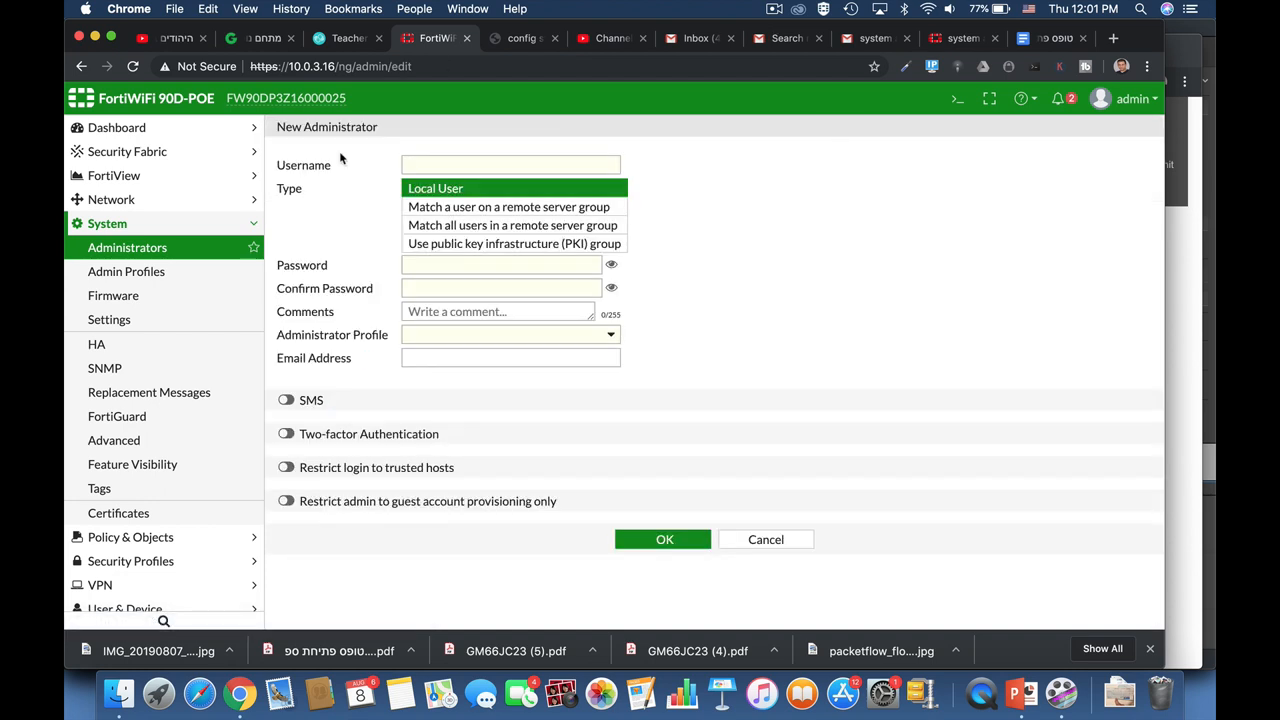
mouse_move(716, 280)
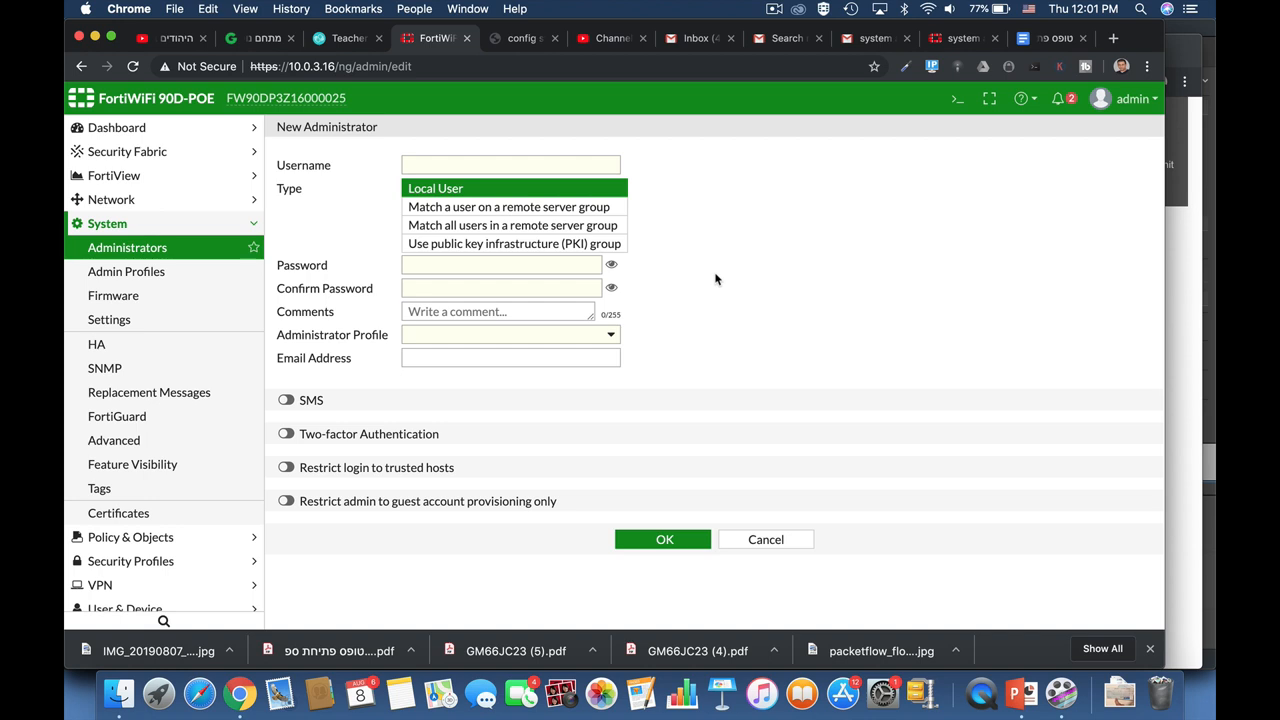
In the CLI console run 'config system admin' then 'edit testadmin' to create the entry
click(956, 98)
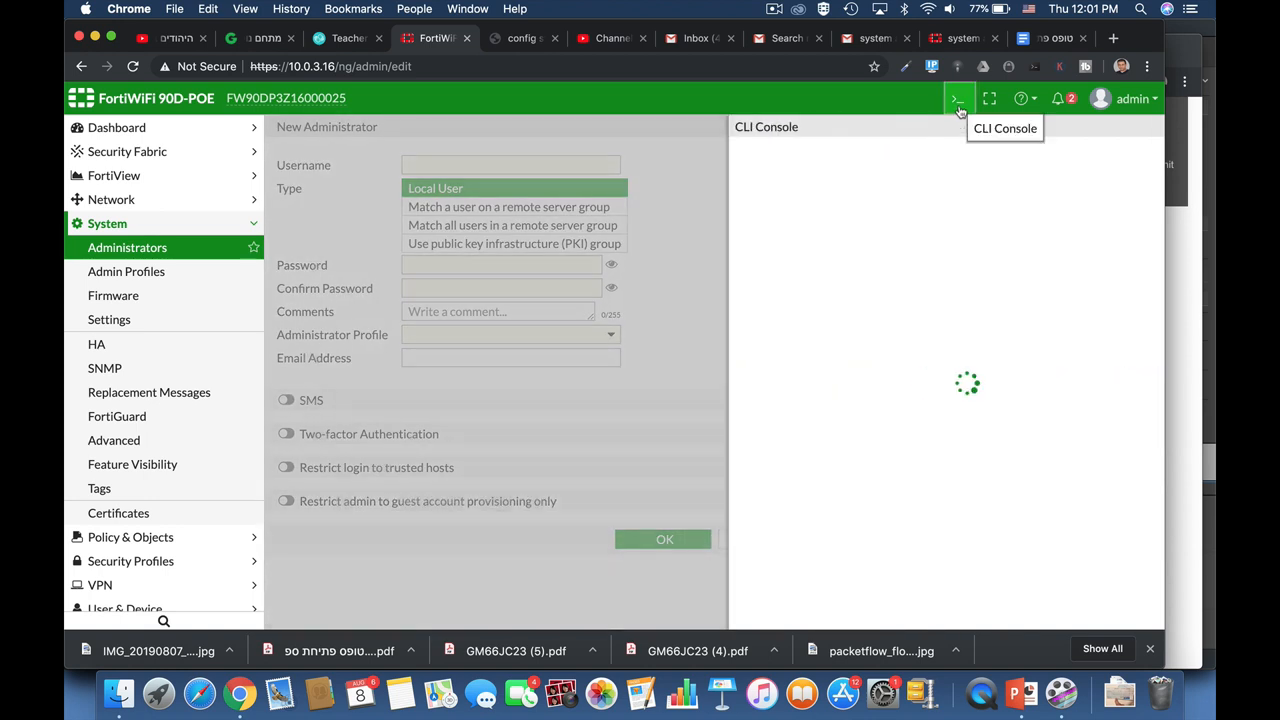
click(956, 98)
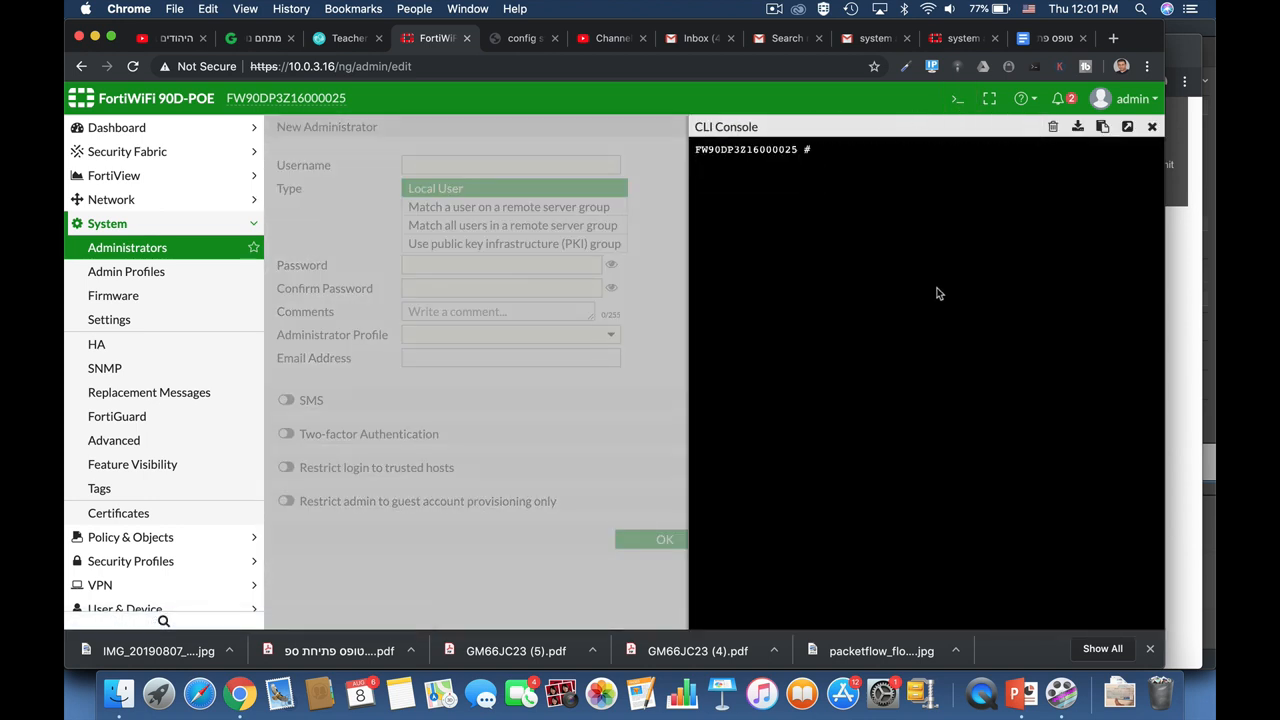
text(config system a)
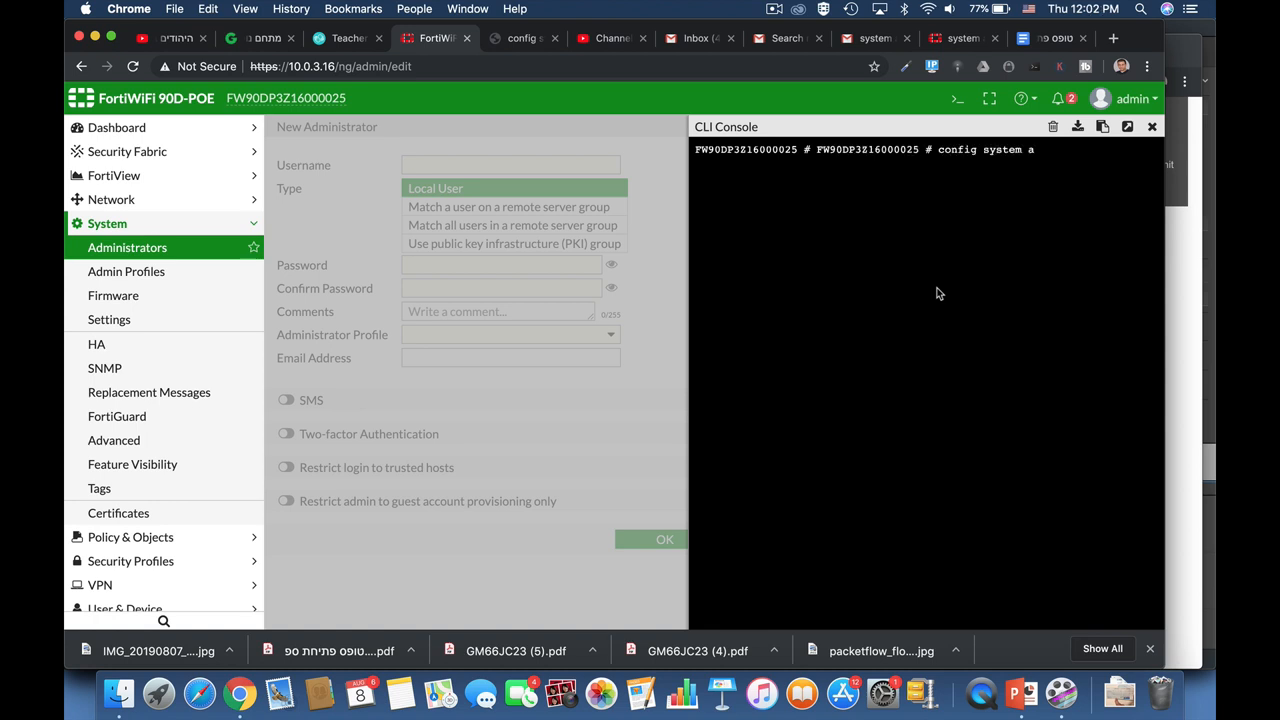
key(enter)
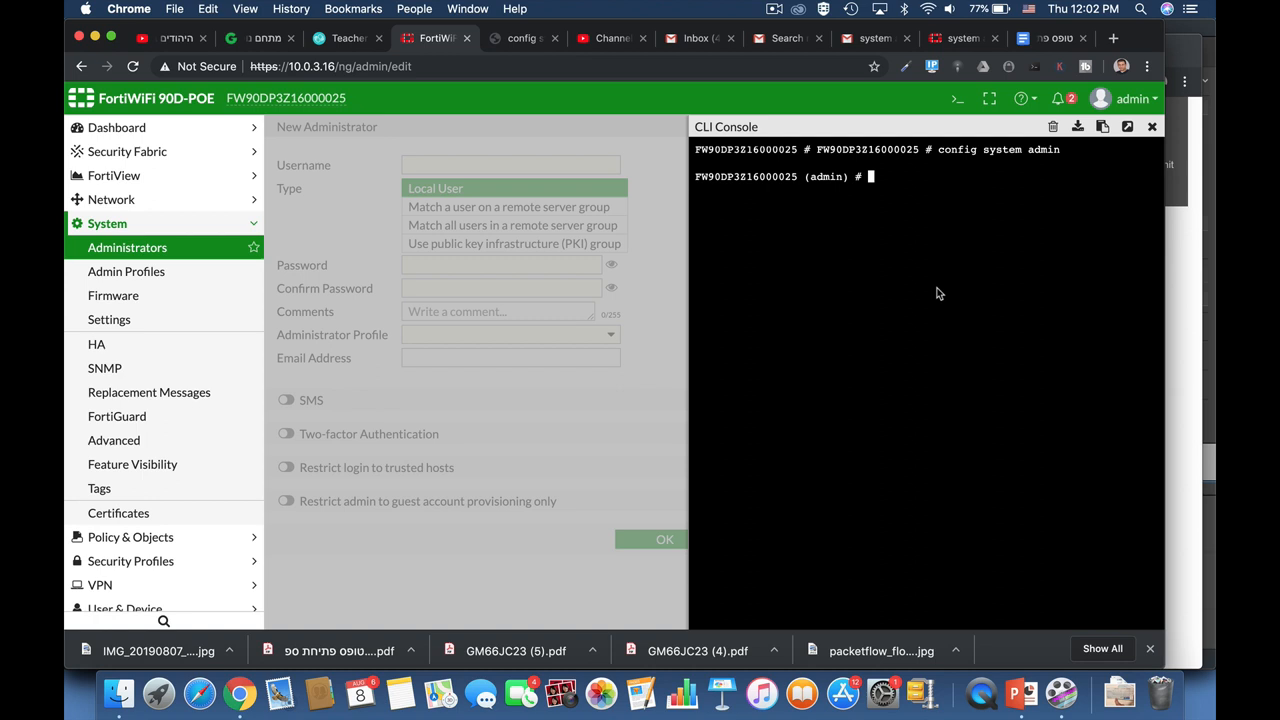
text(edit)
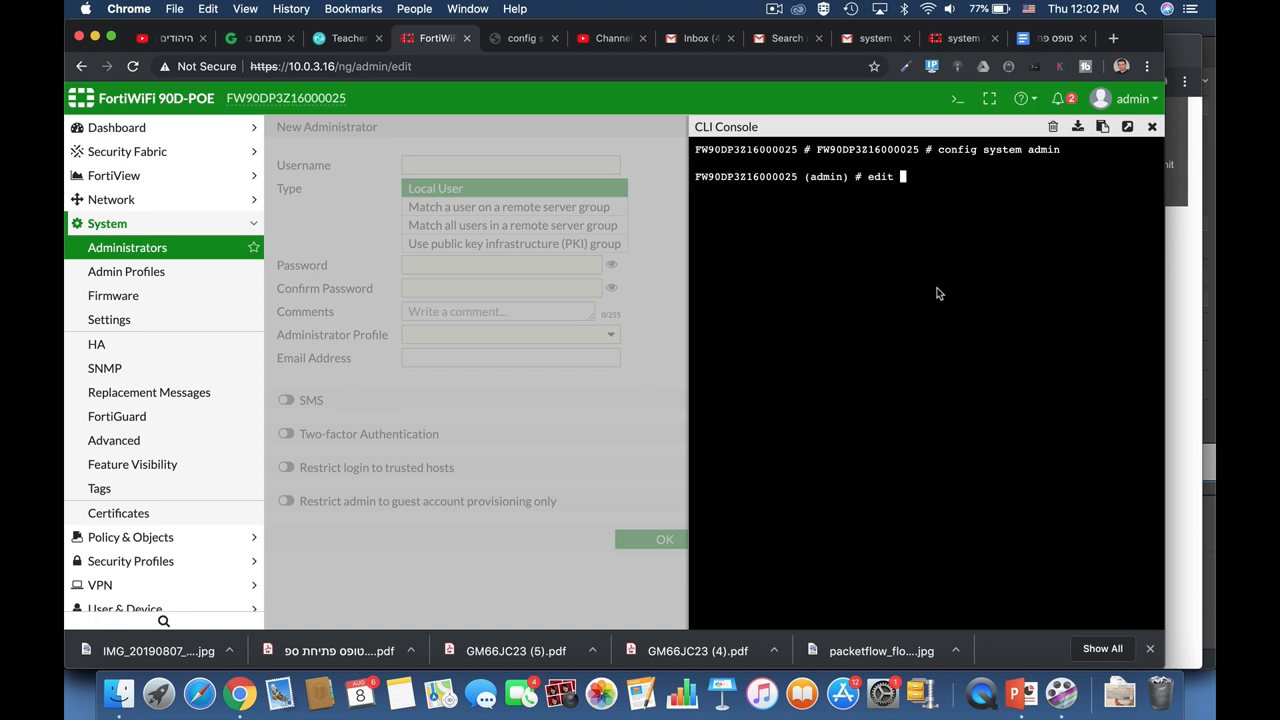
text(testadmin)
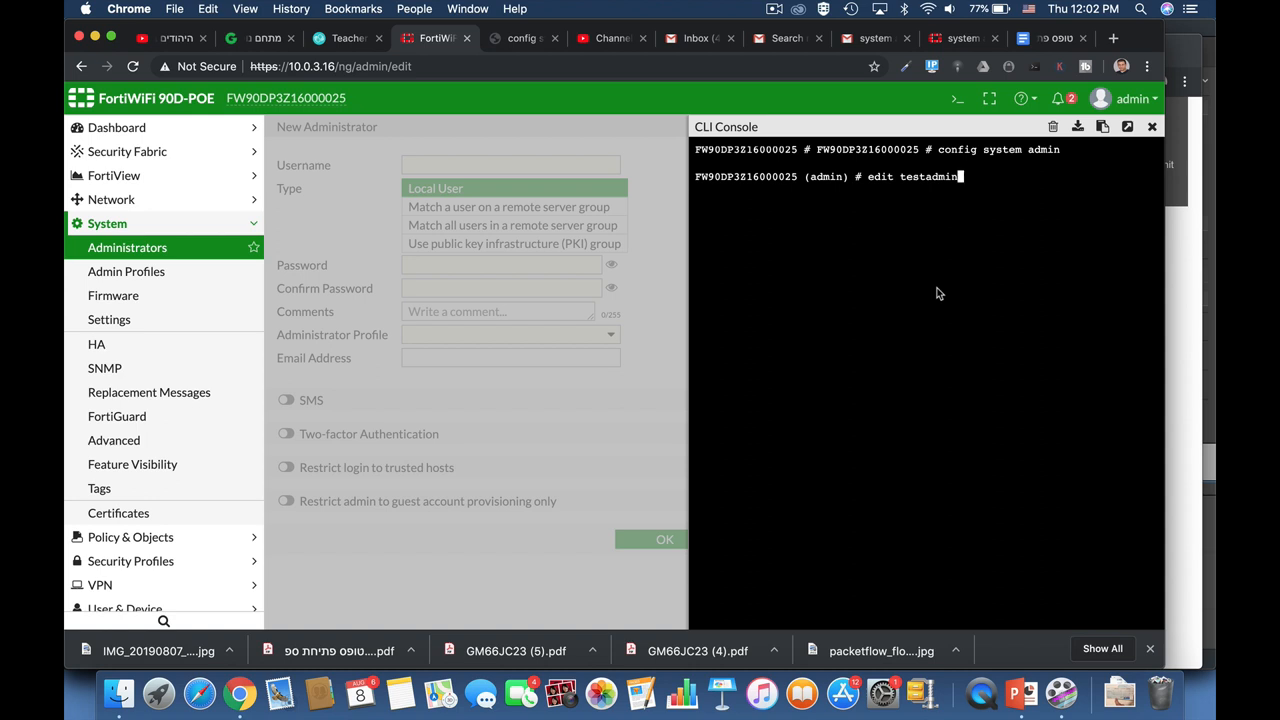
key(enter)
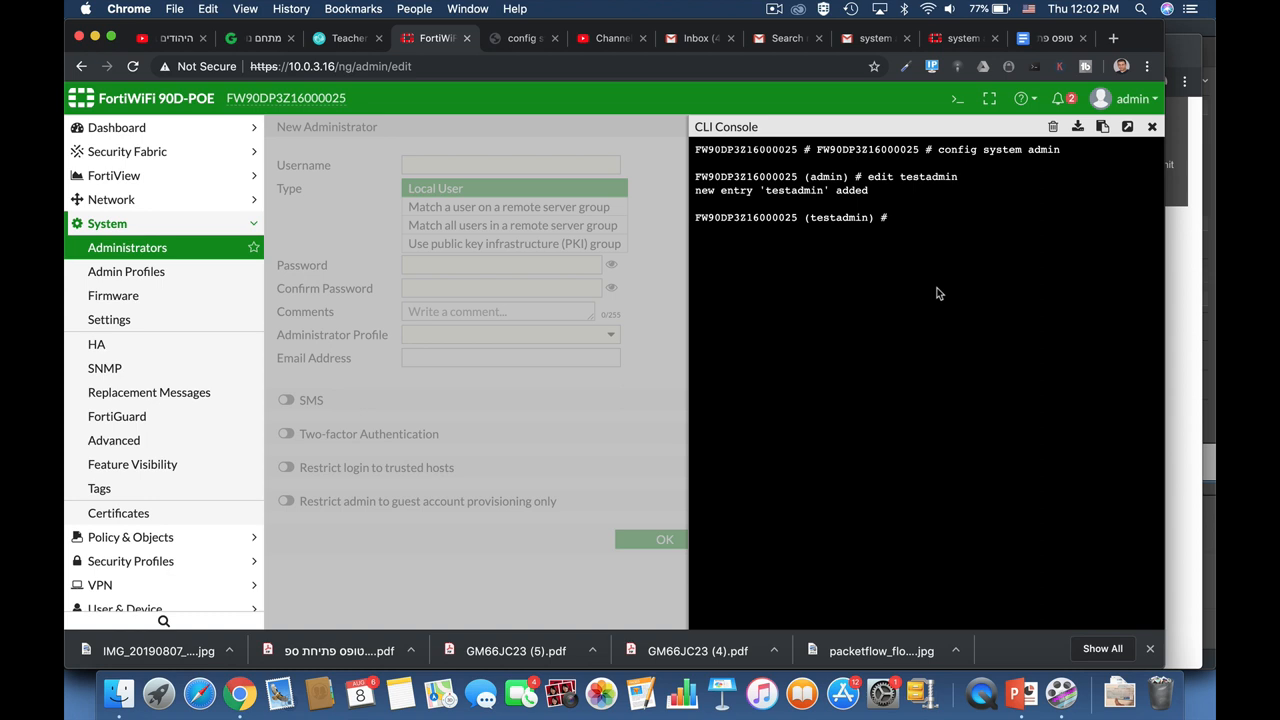
Assign testadmin the prof_admin access profile with 'set accprofile prof_admin'
text(se)
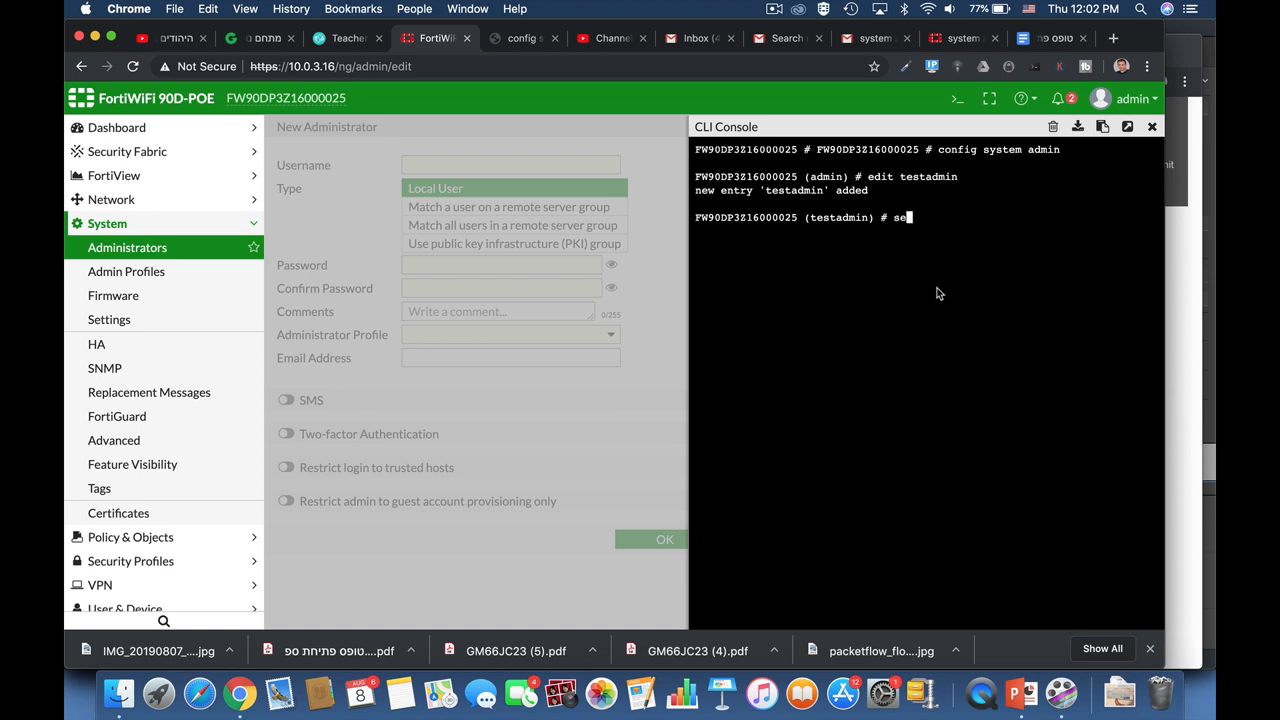
text(set accprofile)
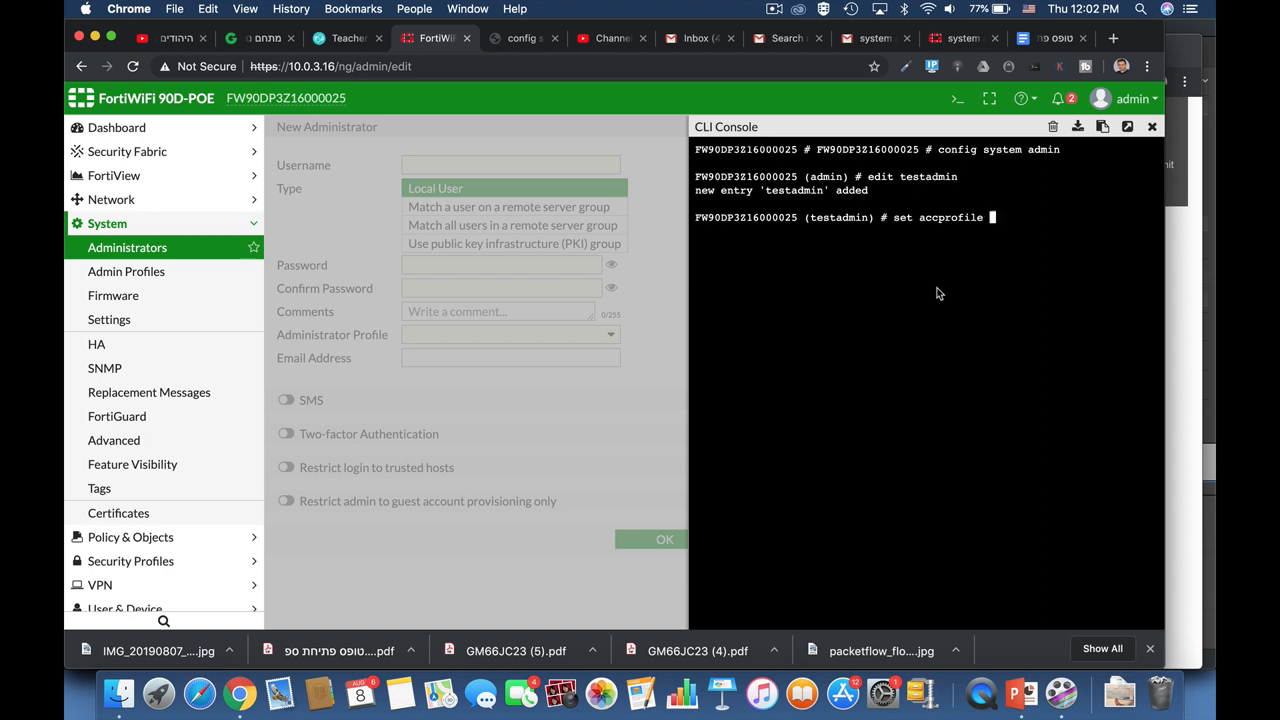
text(prof_admin)
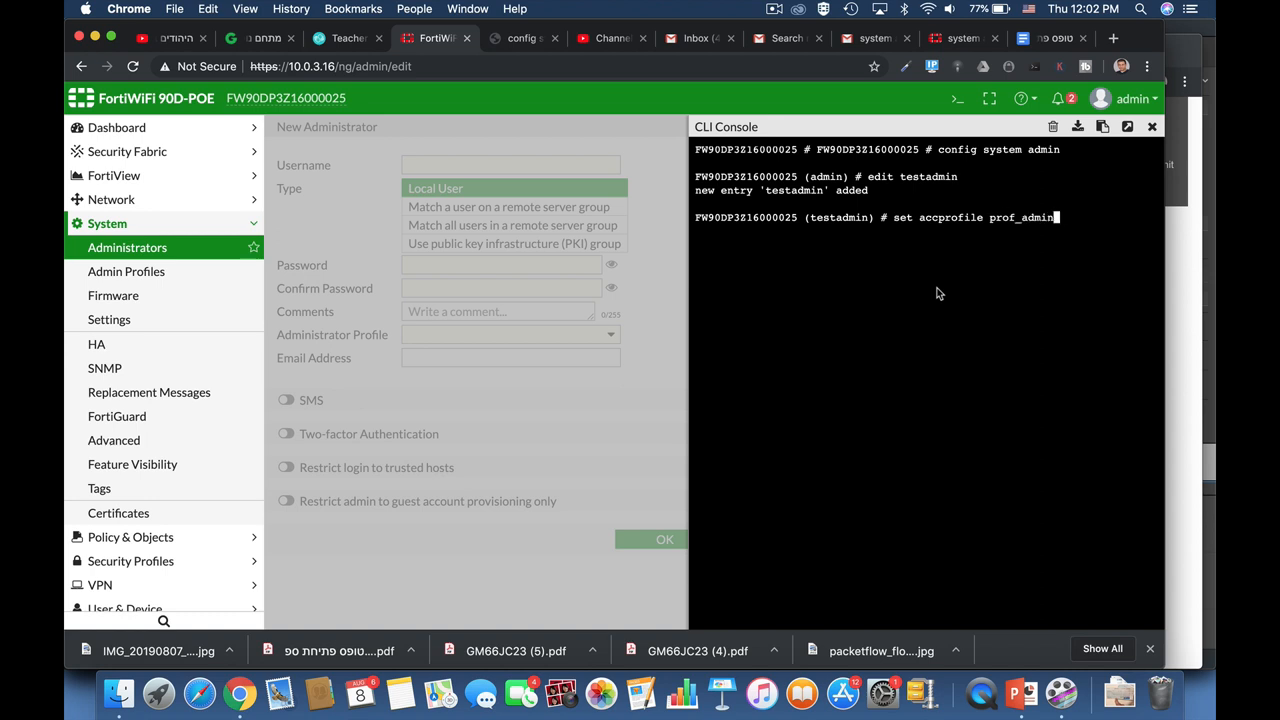
key(enter)
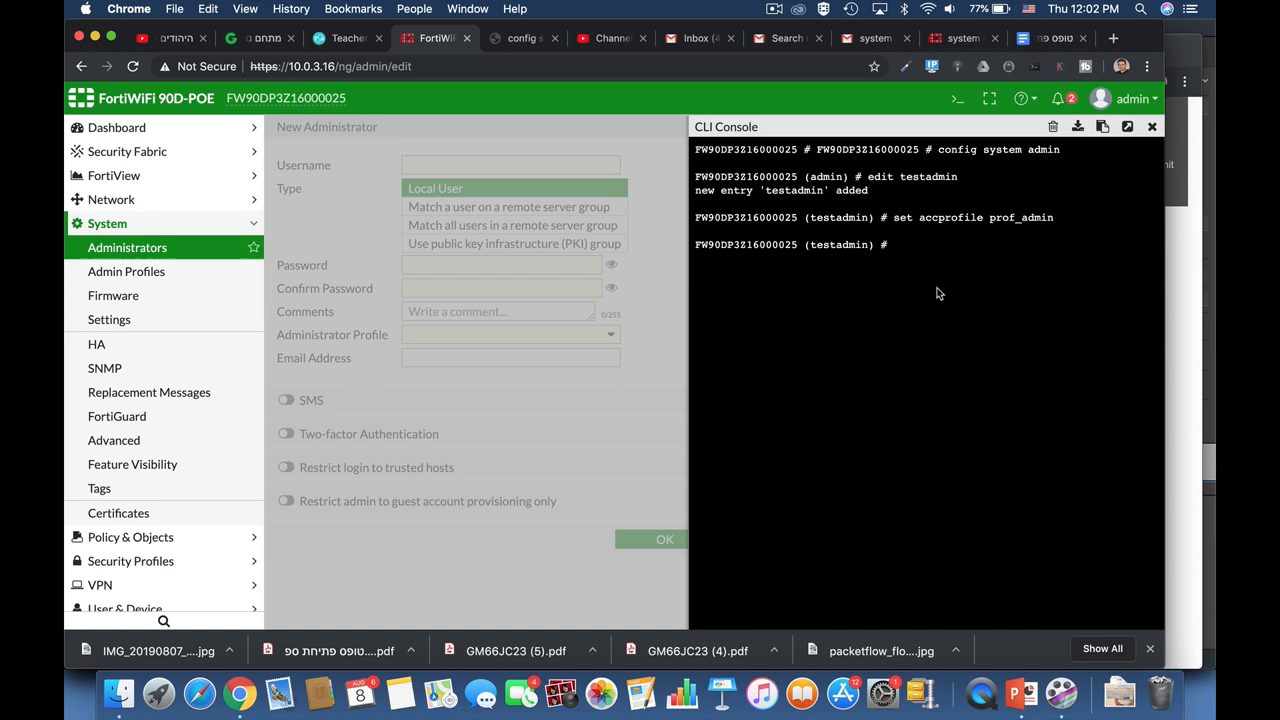
text(set p)
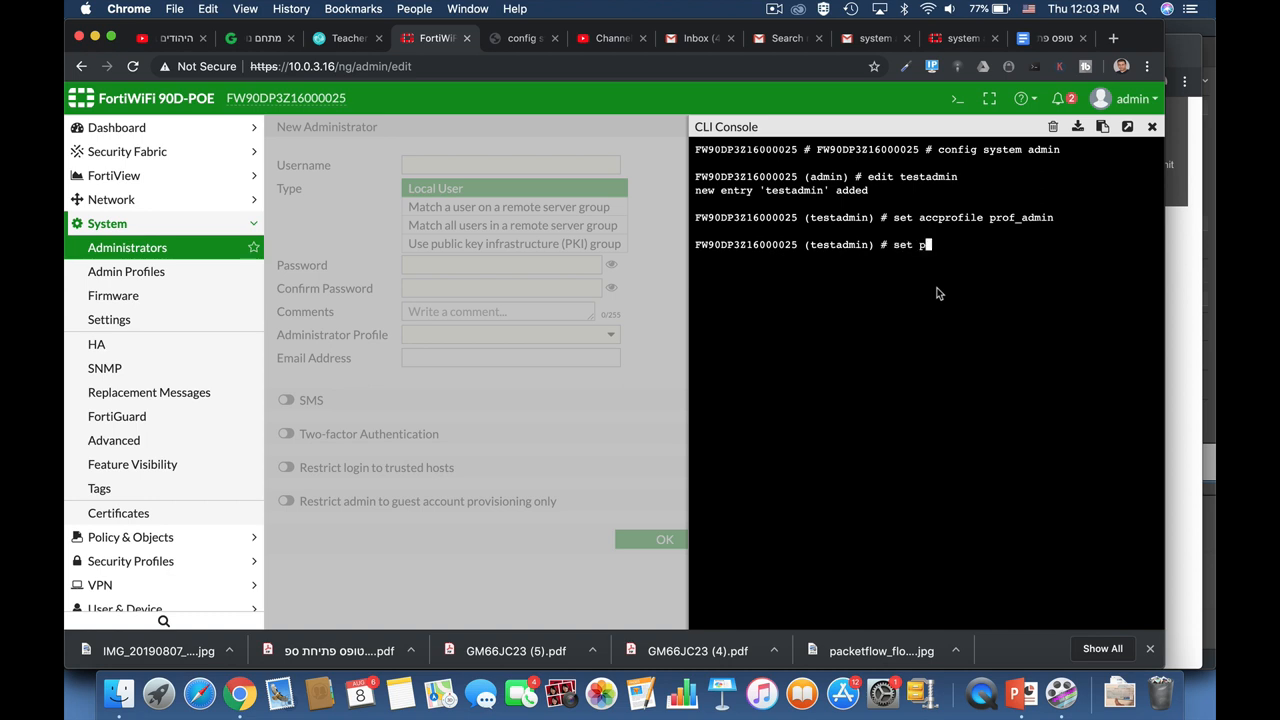
text(assword)
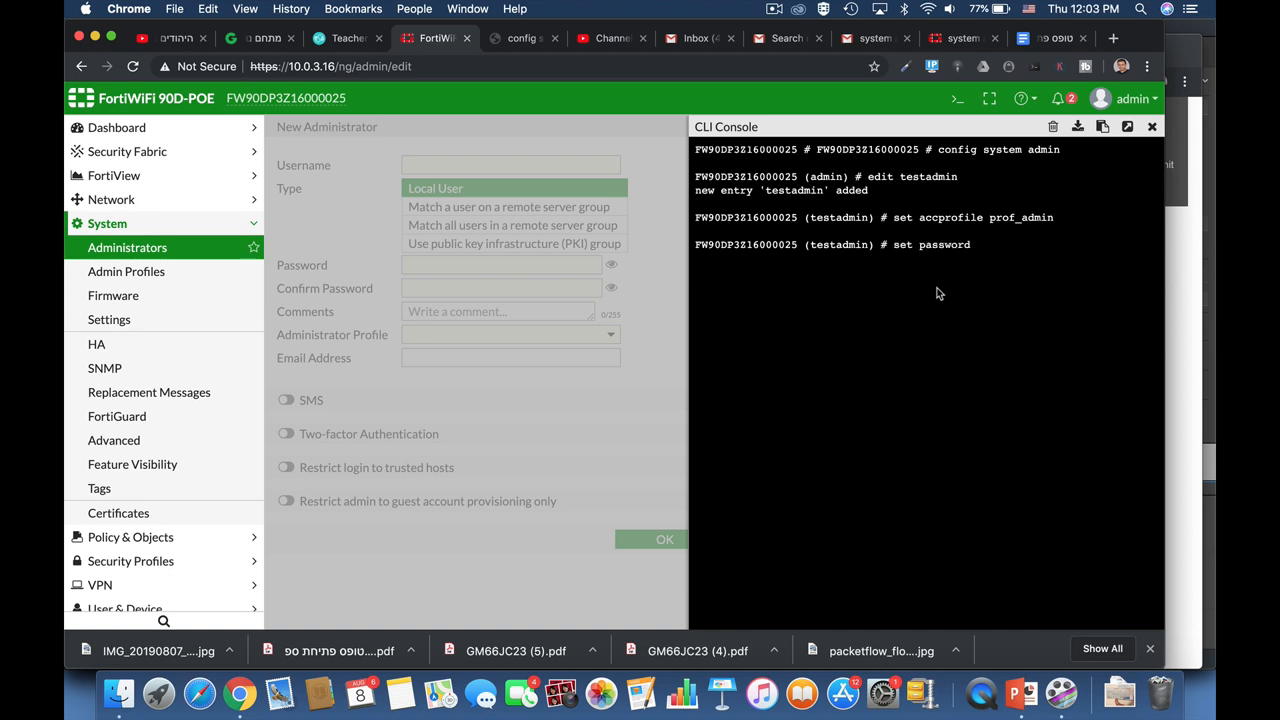
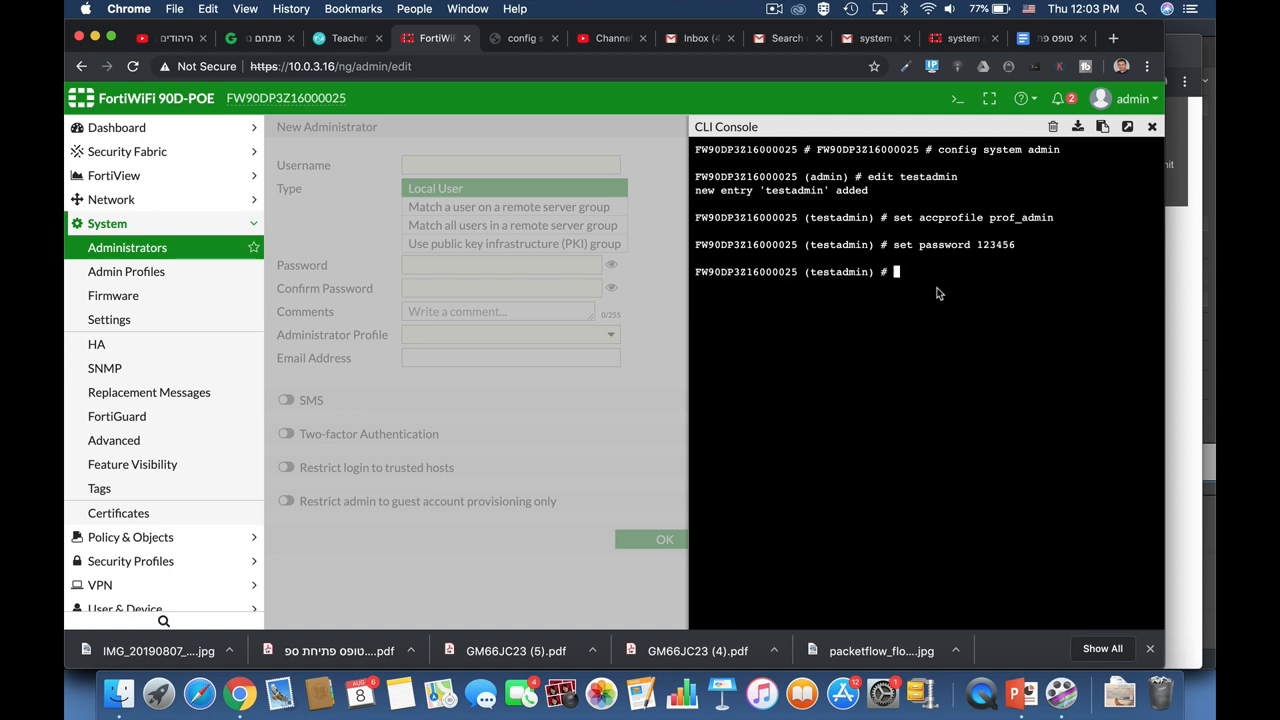
Restrict testadmin to trusted host 192.168.1.0/24 with 'set trusthost1'
text(set t)
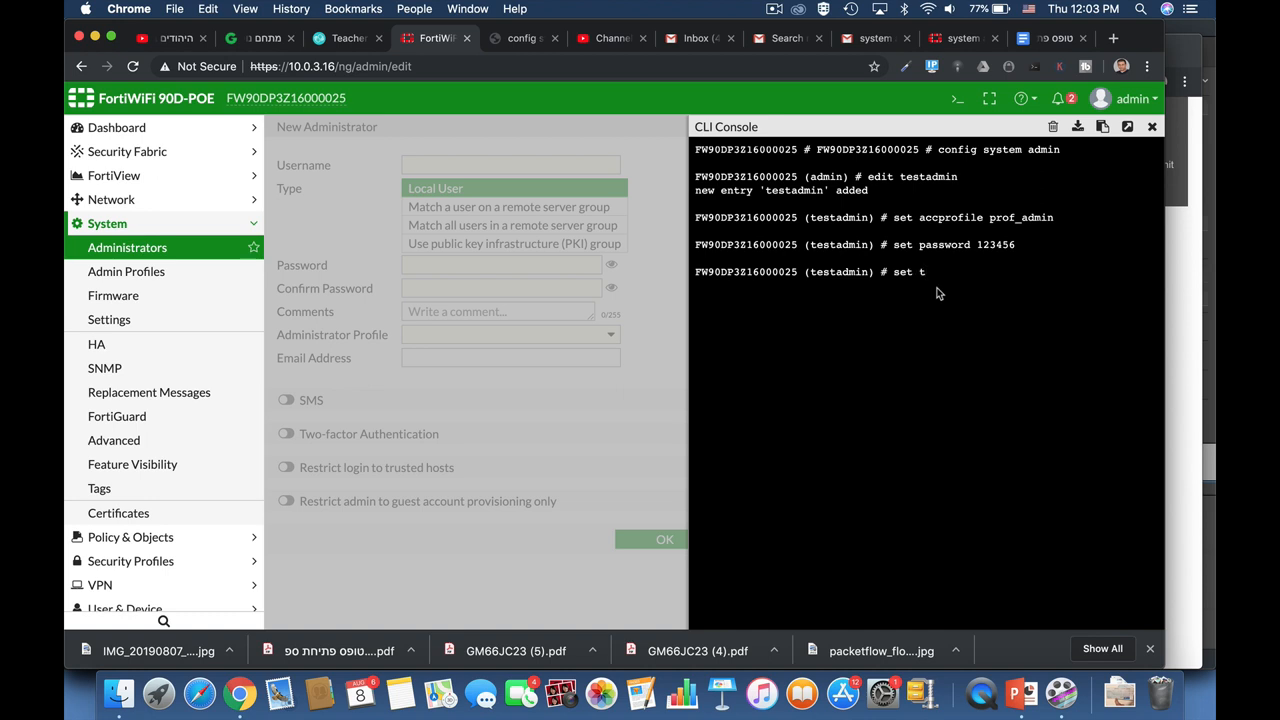
text(rusthost1)
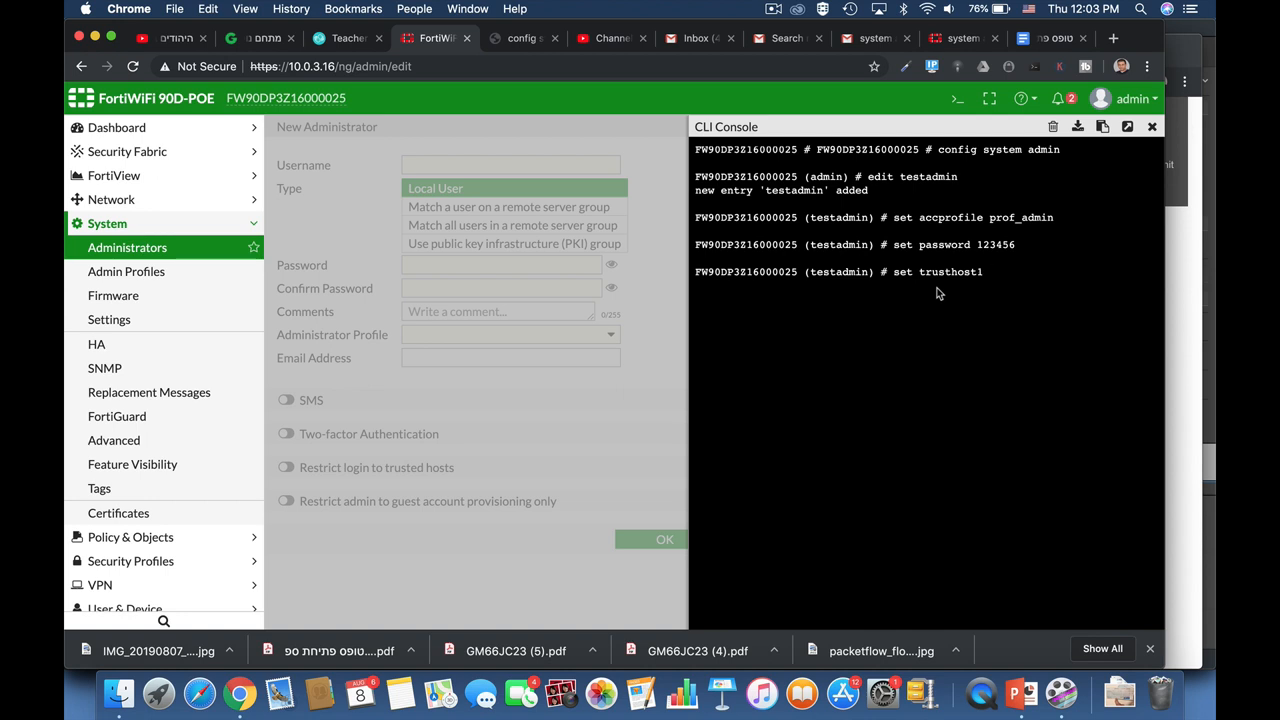
text(1)
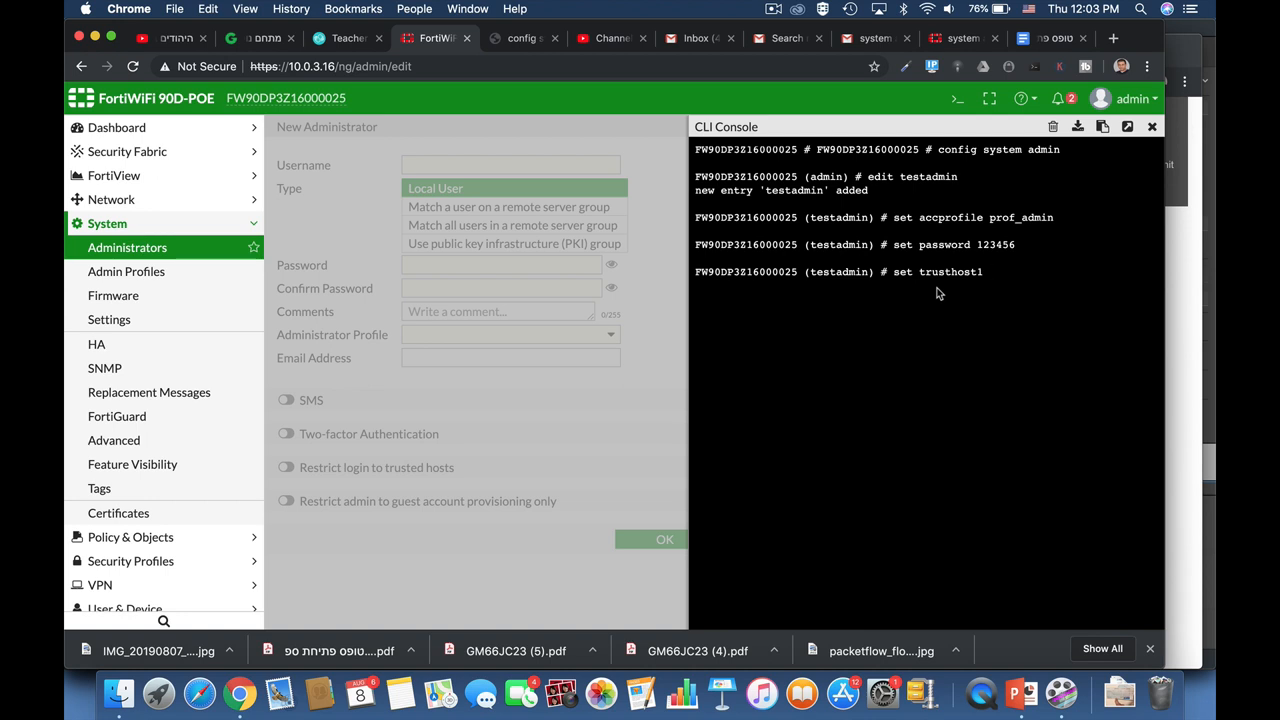
text(1)
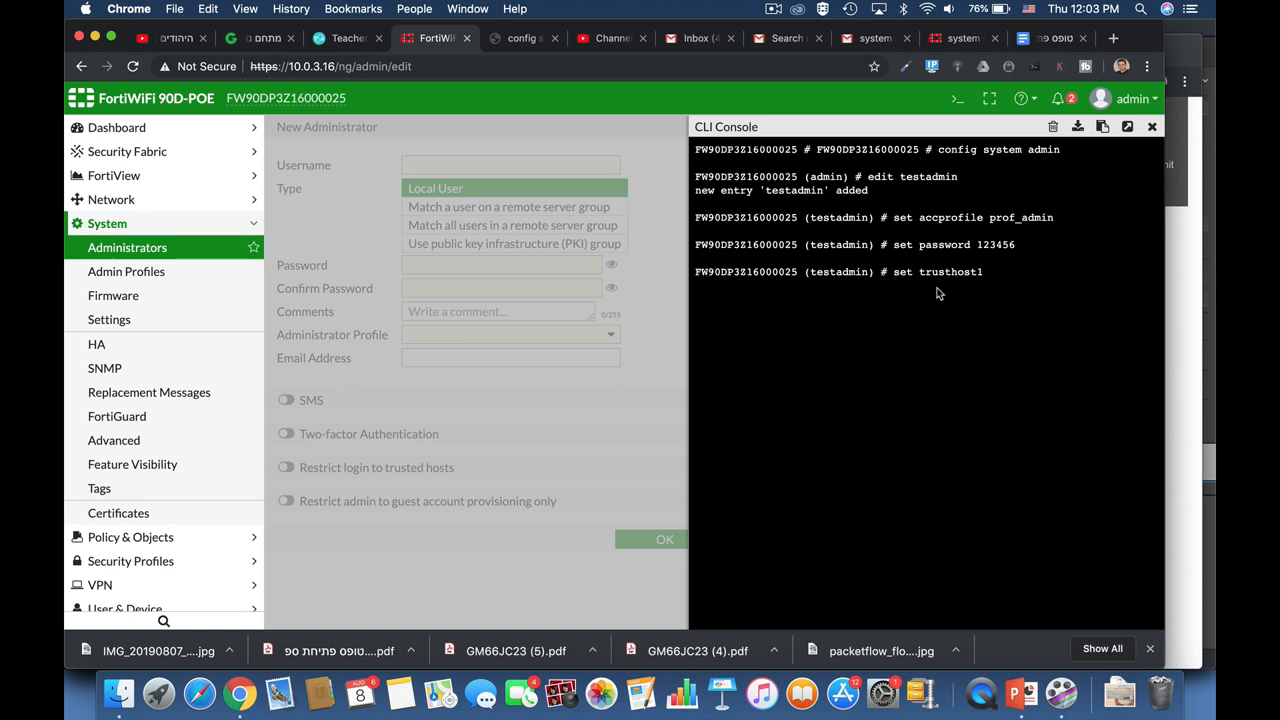
text(1)
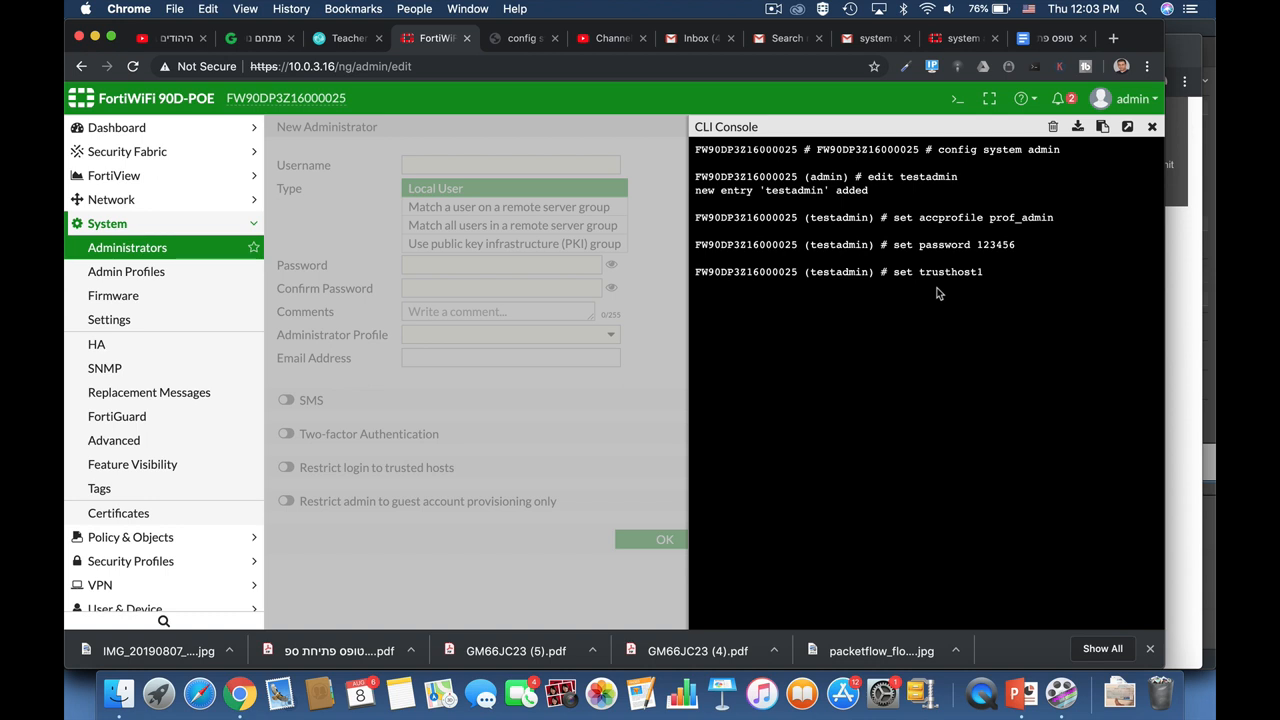
text(1)
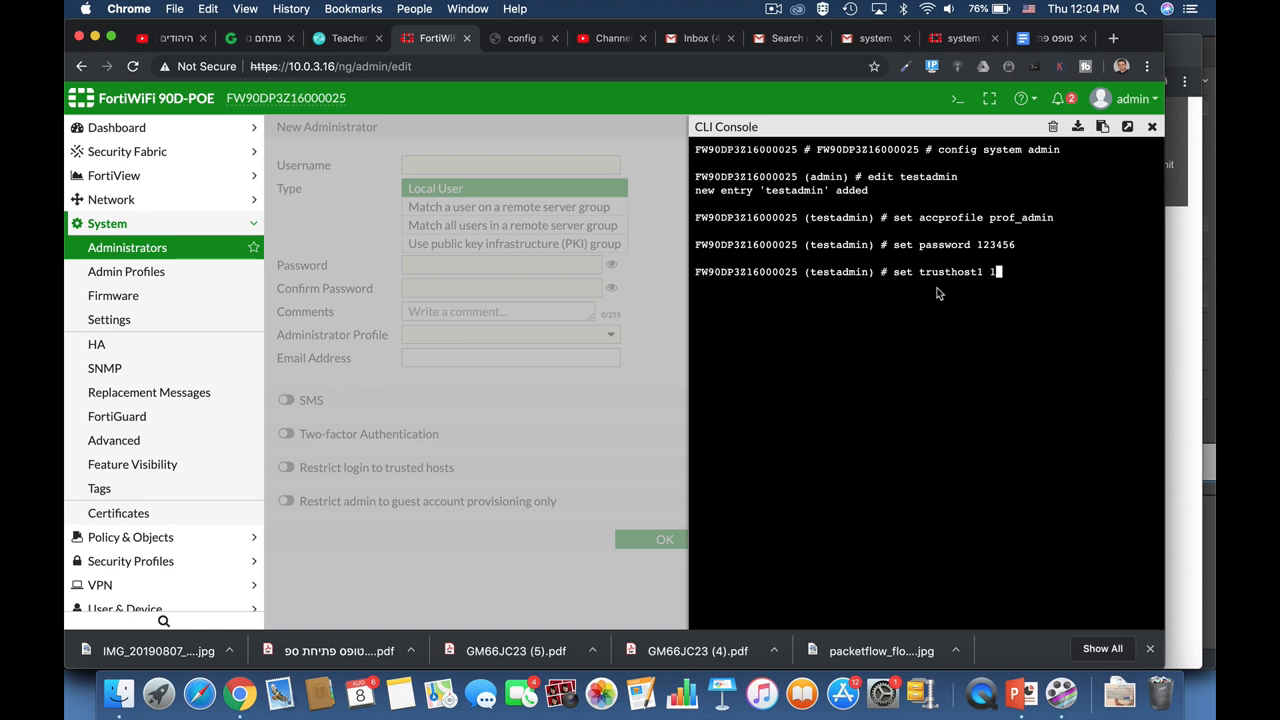
text(92.168.1.)
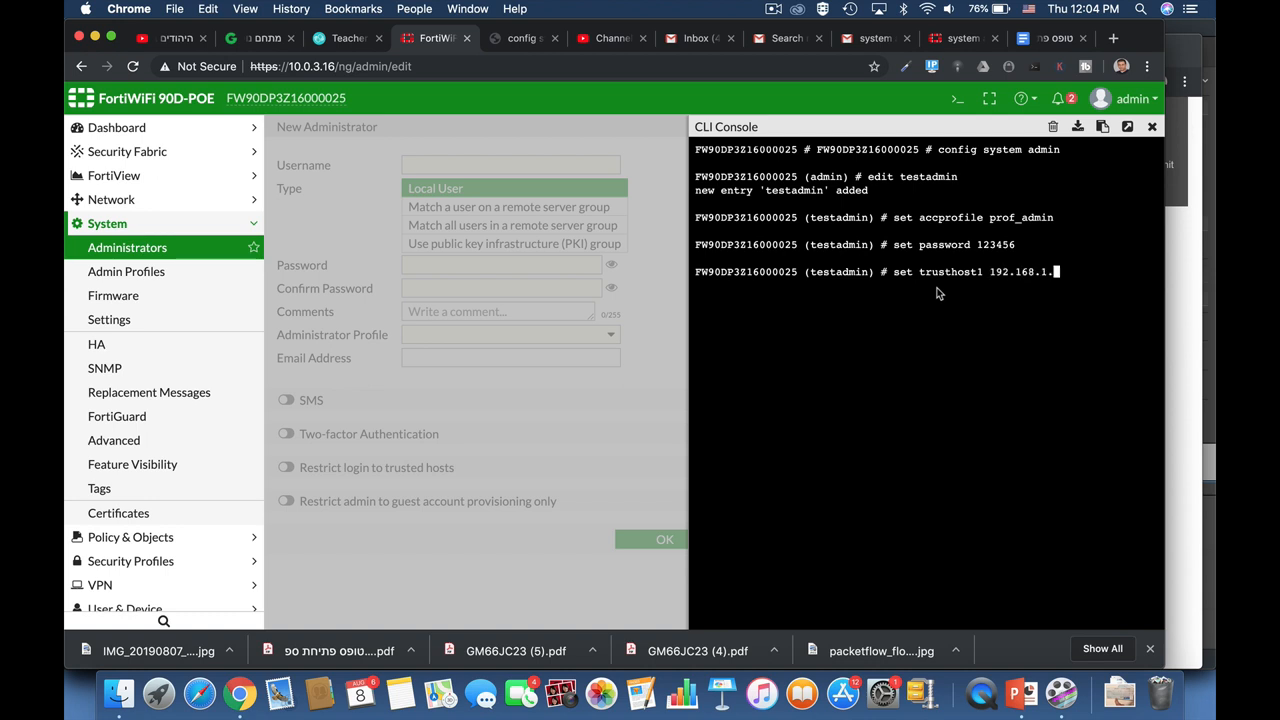
text(0/24)
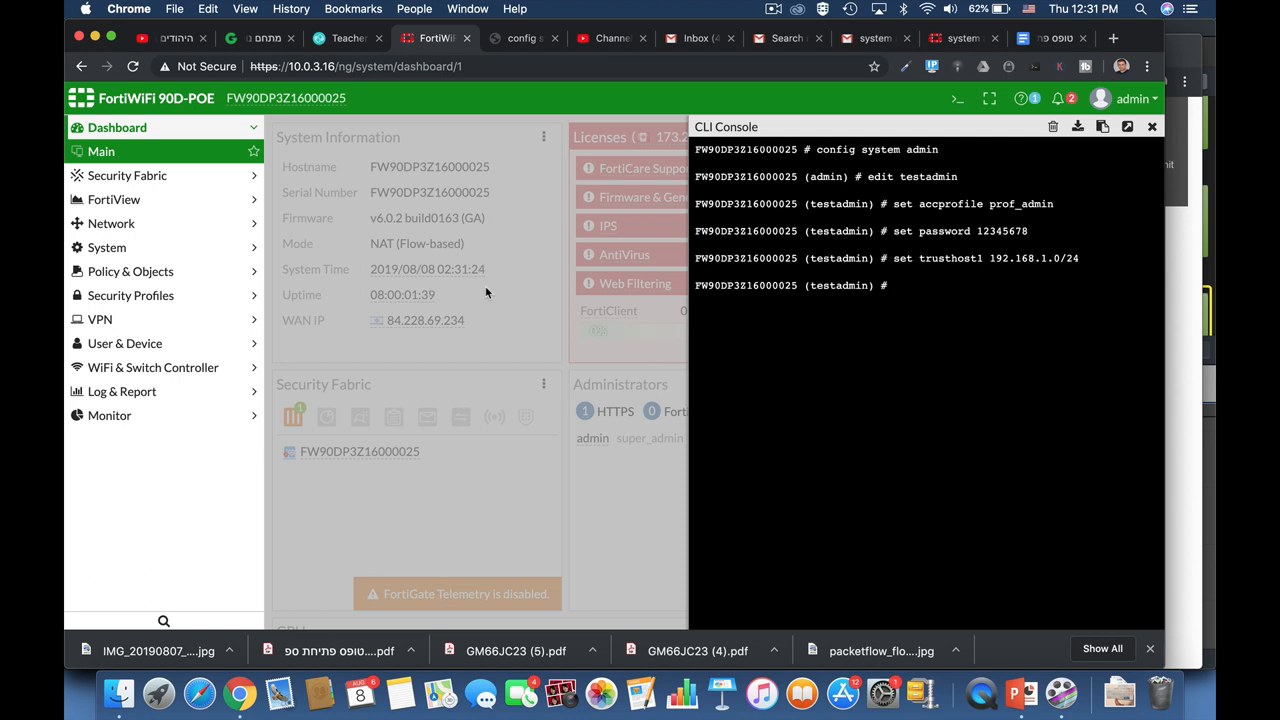
Disable remote authentication with 'set remote-auth disable' and end the configuration
text(set remote-auth)
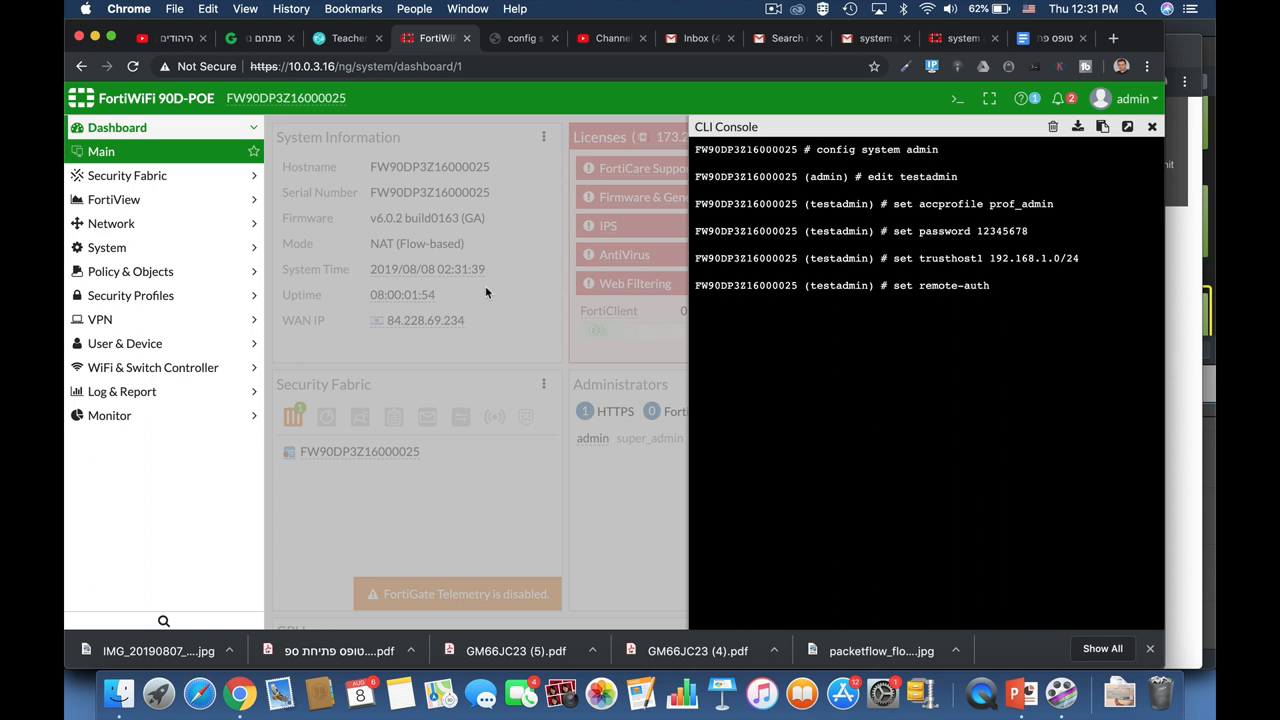
text(disable)
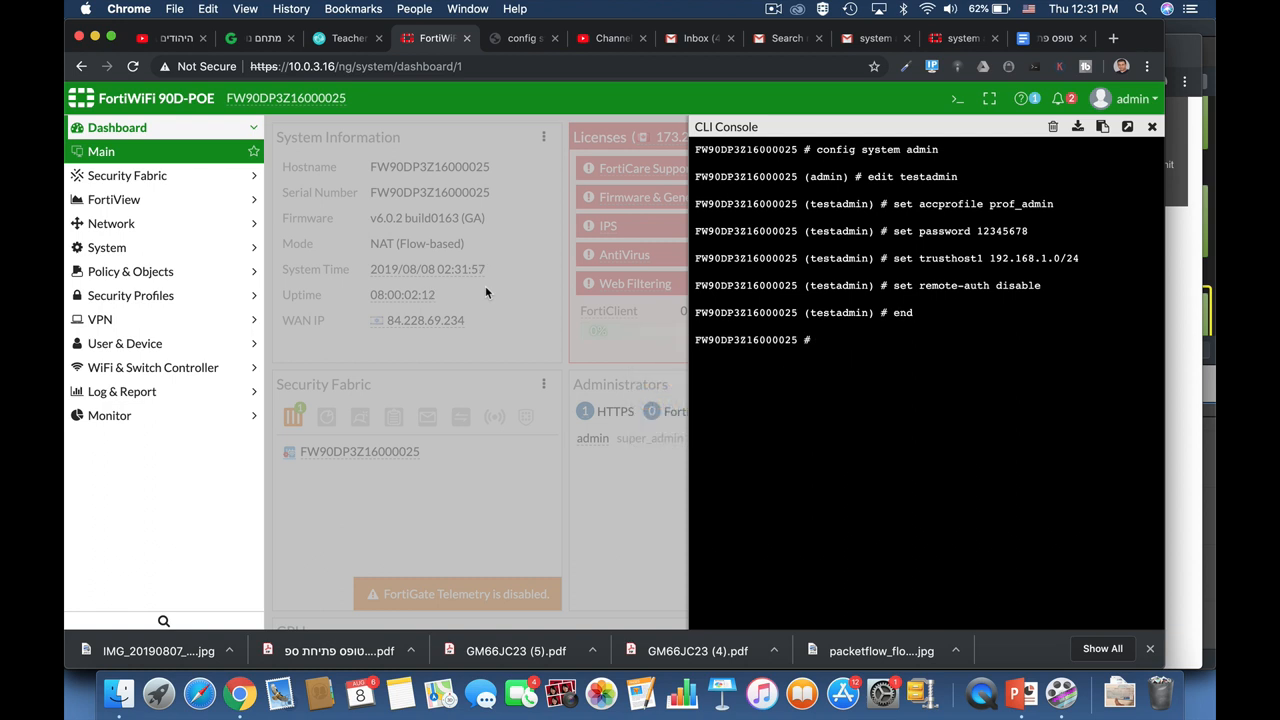
View the administrators list confirming testadmin's trusted host and prof_admin profile, then return to the console
click(108, 224)
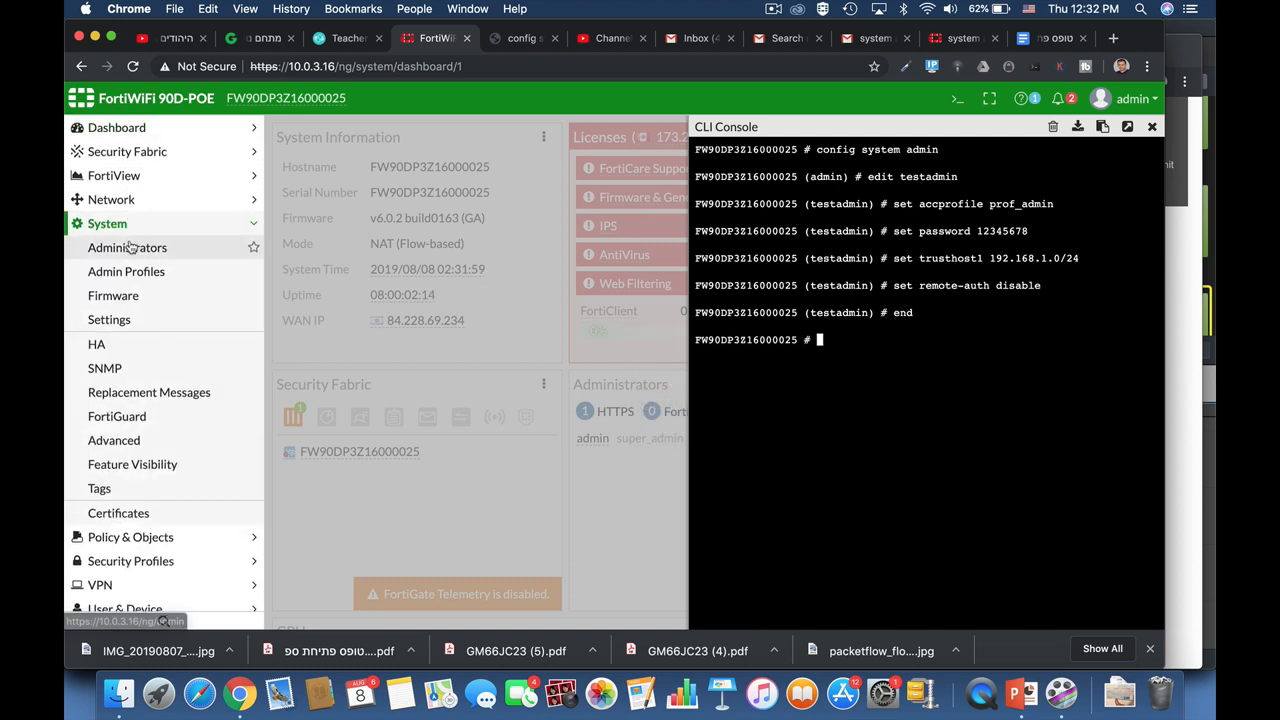
click(128, 248)
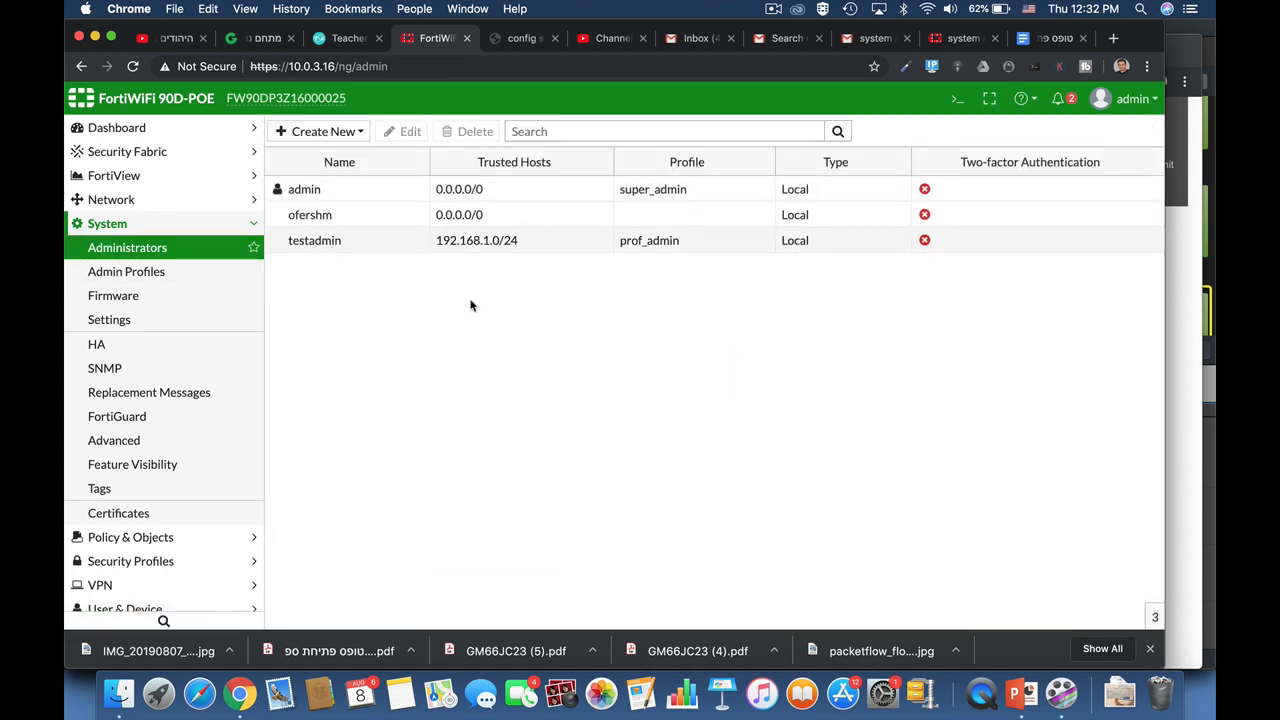
mouse_move(504, 290)
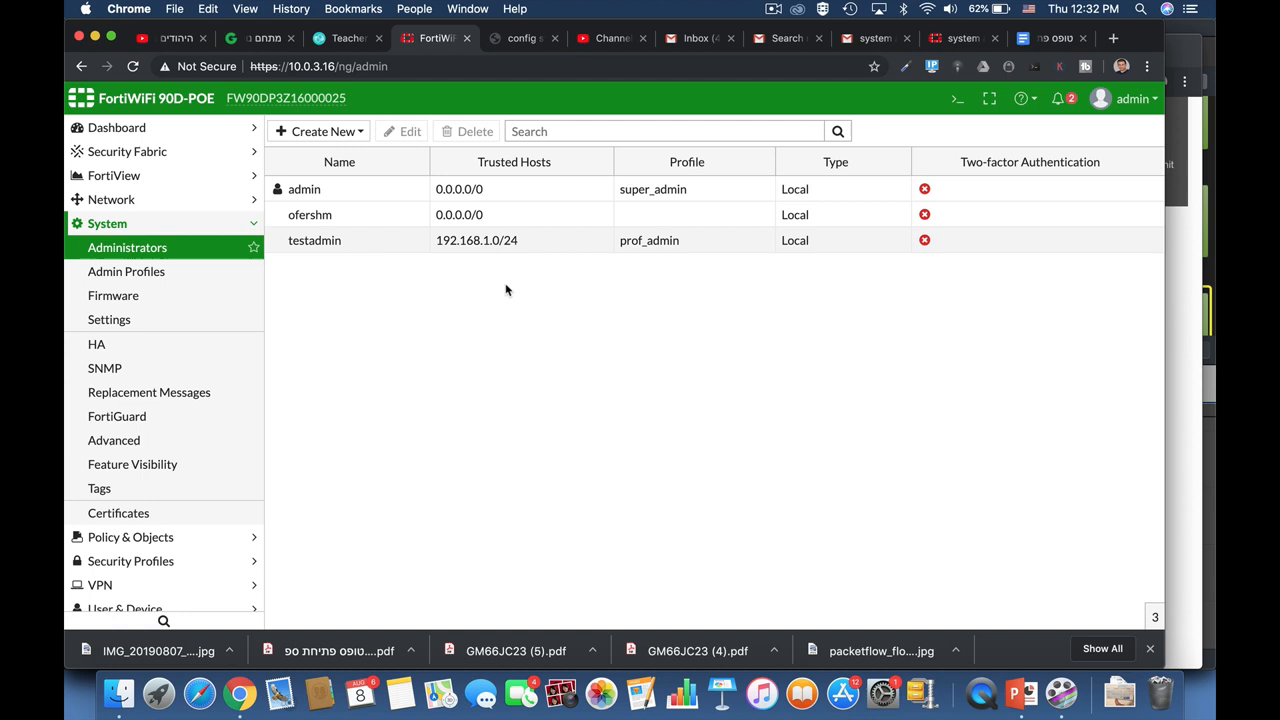
mouse_move(492, 264)
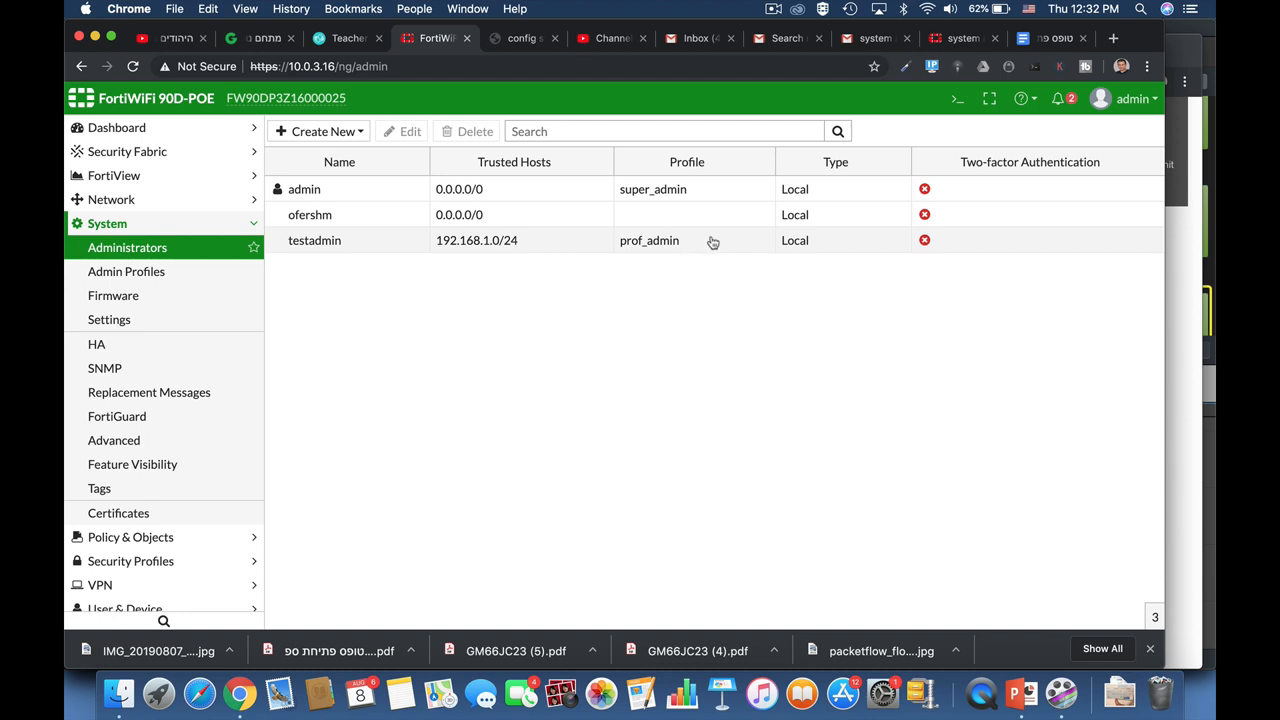
click(956, 98)
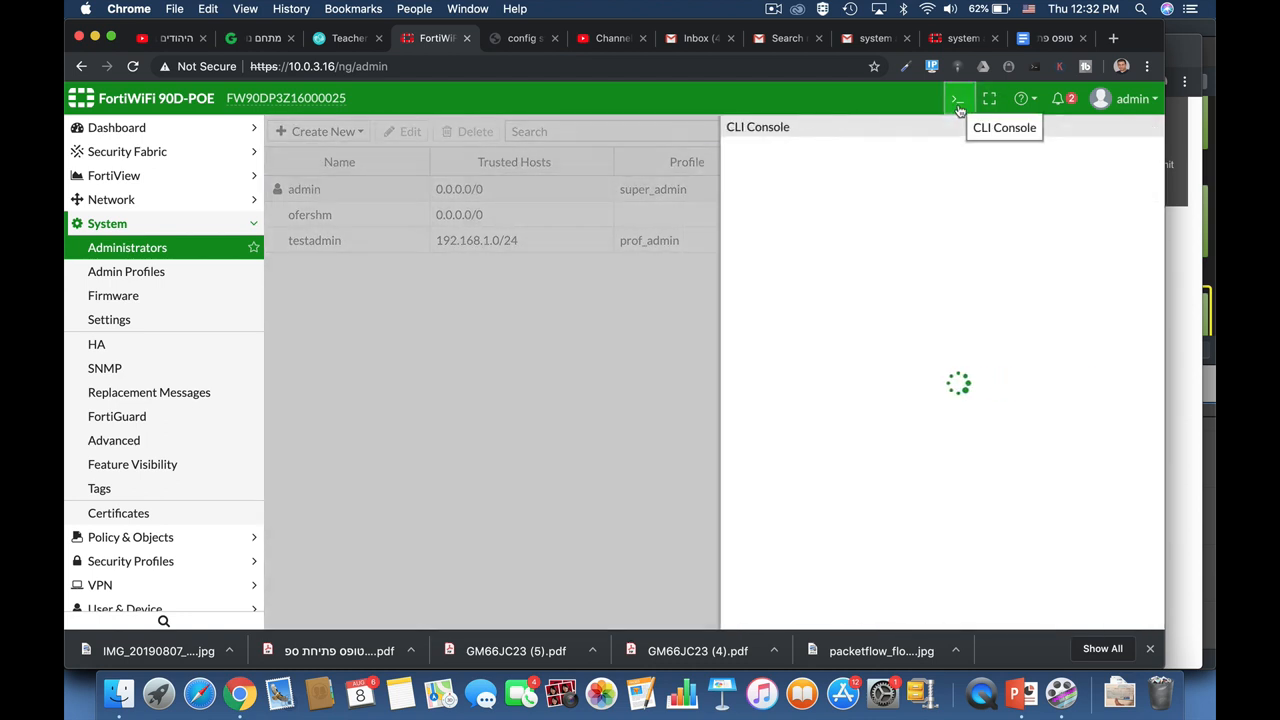
Show the full system password-policy, abort without changes, and re-enter 'config system admin'
click(958, 98)
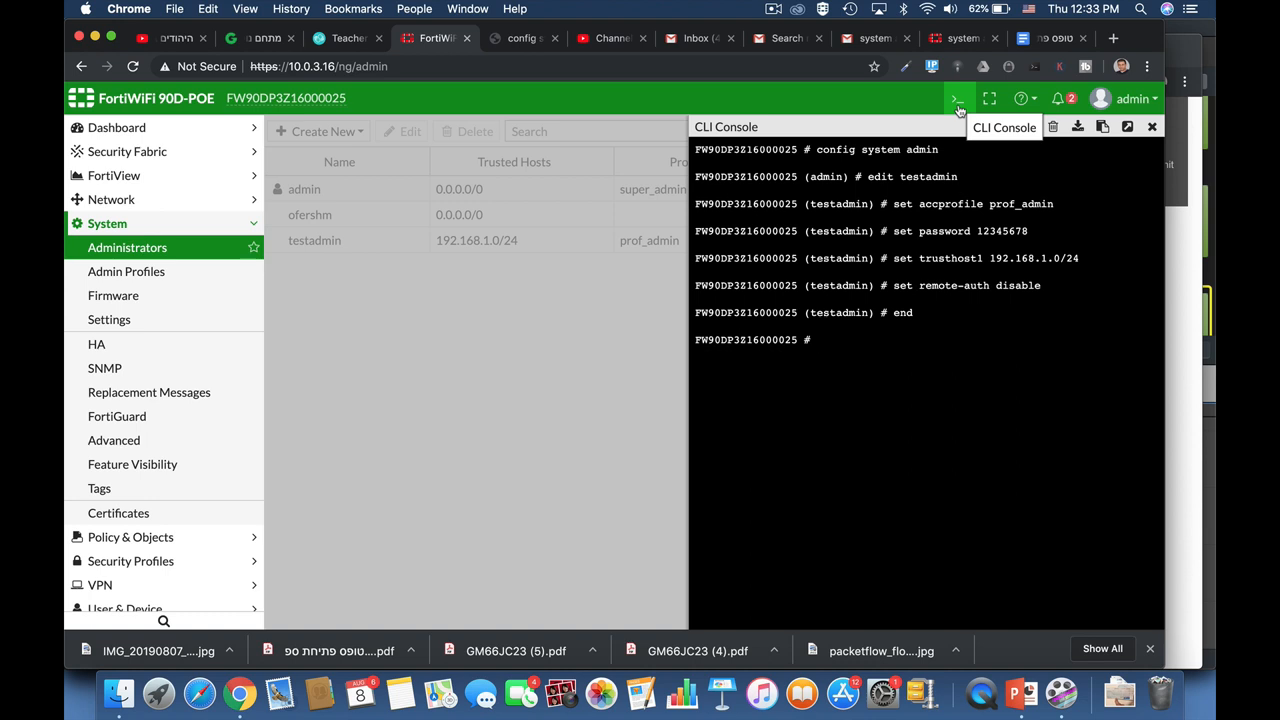
text(config system password-policy)
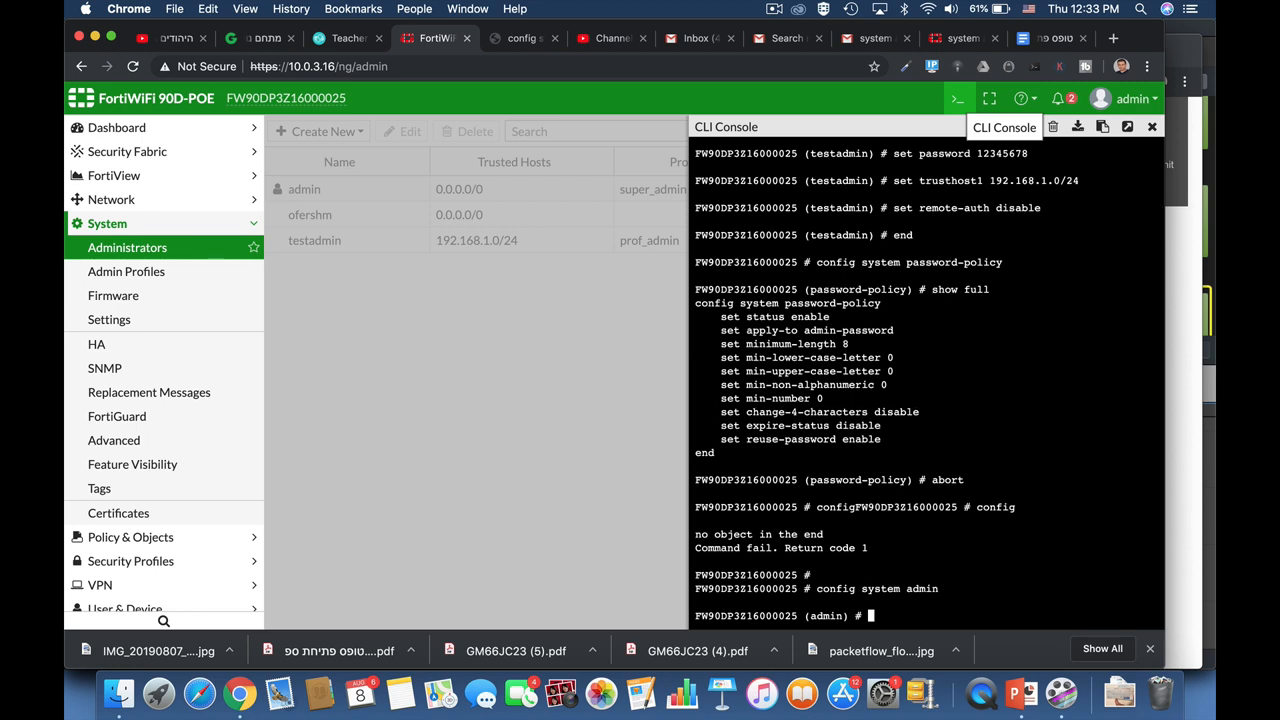
Edit testadmin again and begin a 'set password-expire' command
text(edit te)
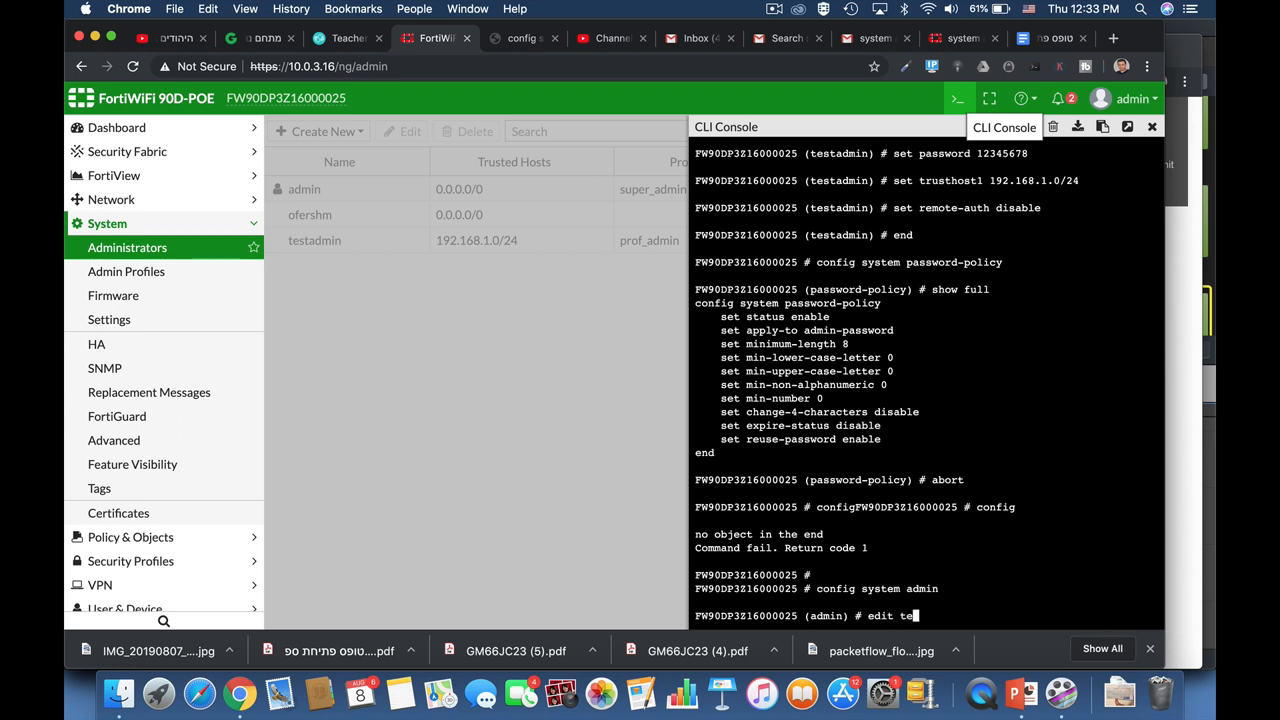
text(stadmin)
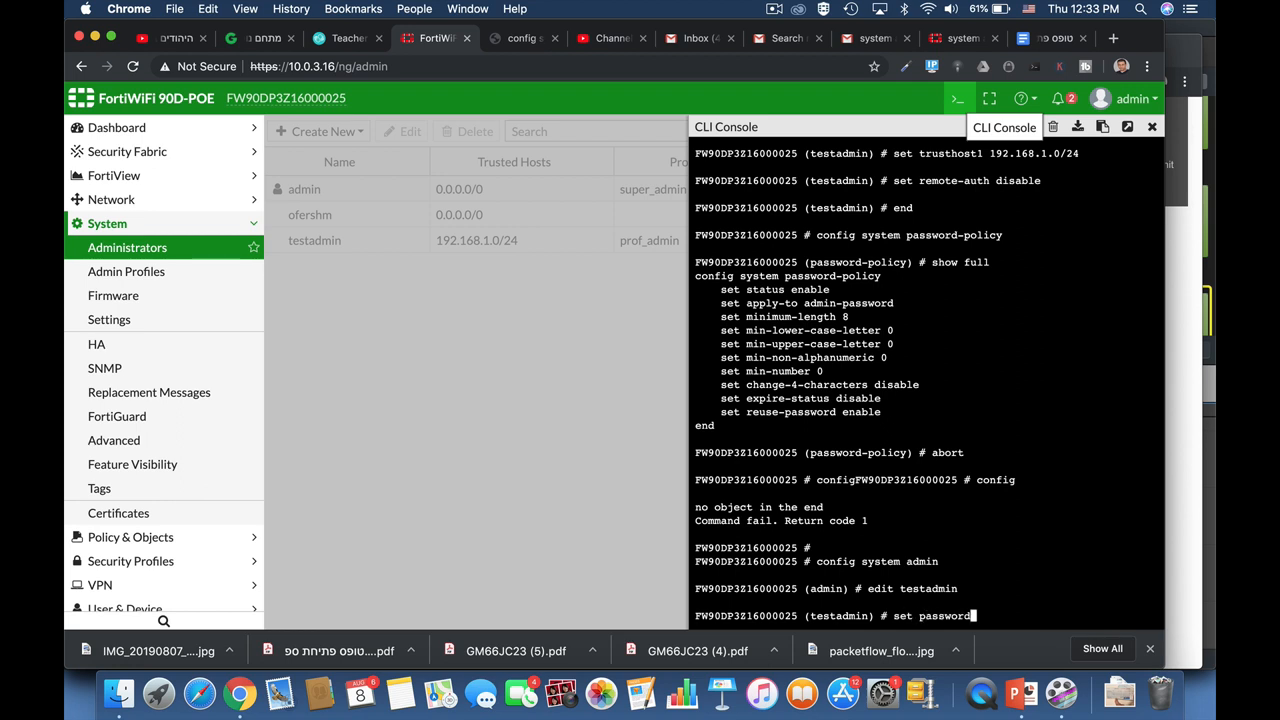
text(-expire)
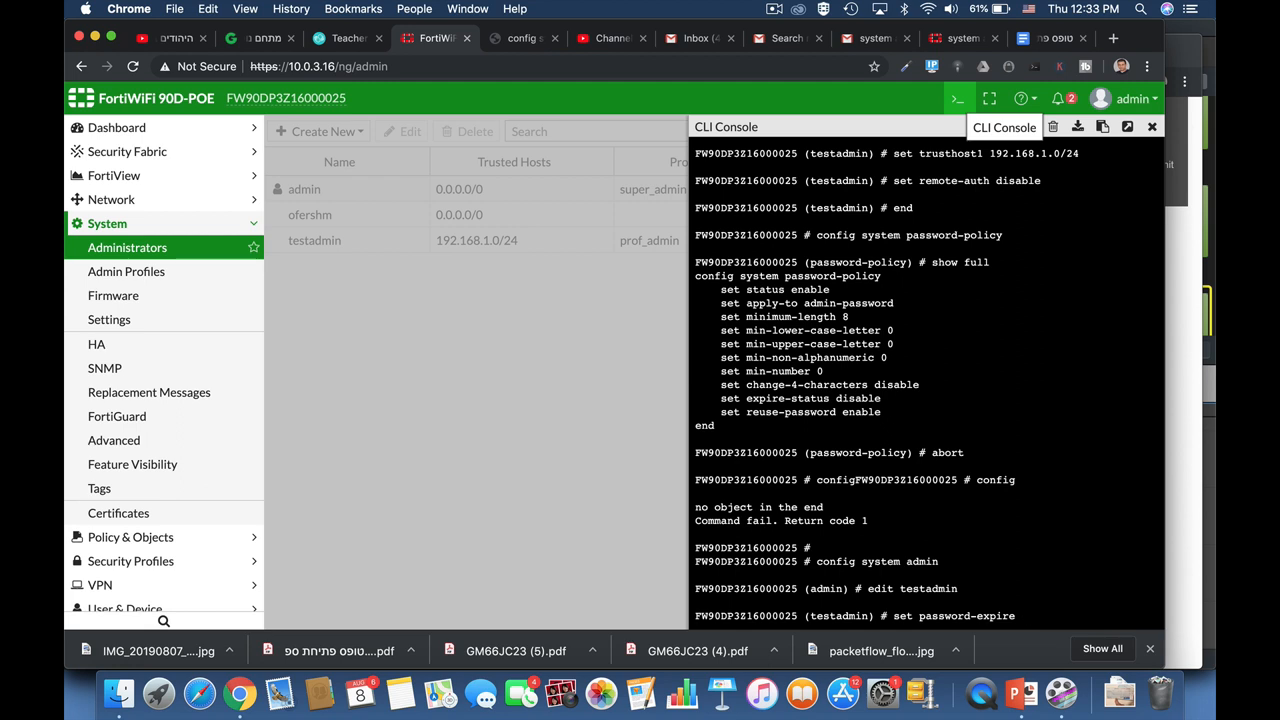